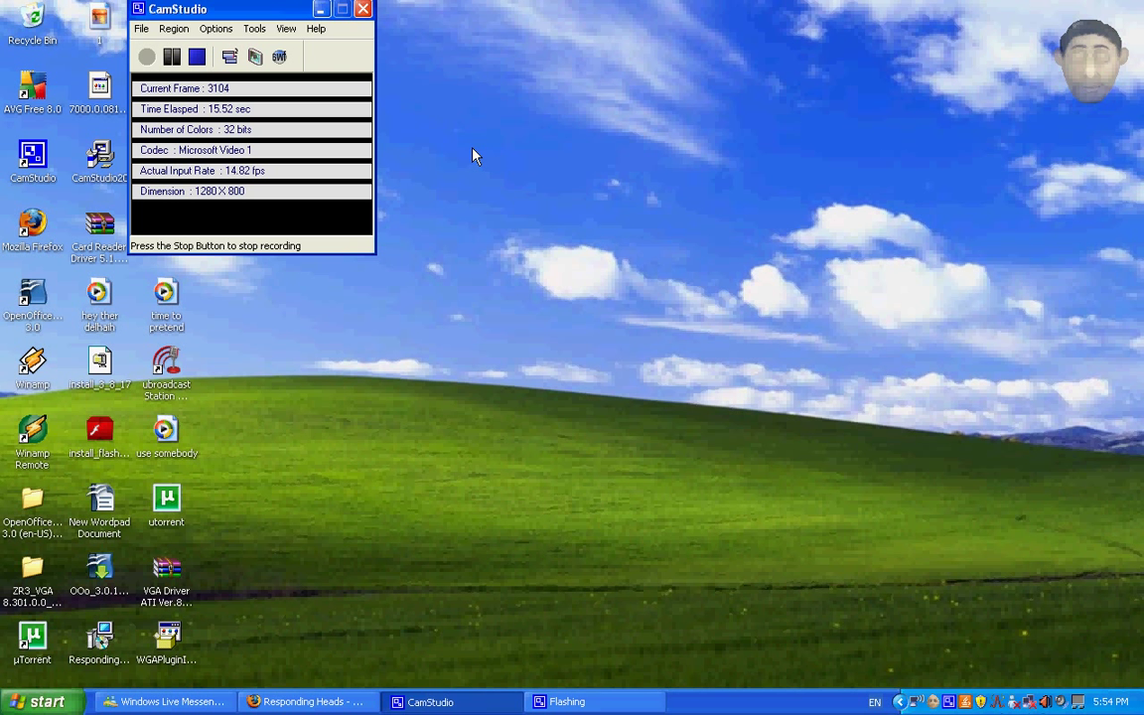
{"action": "mouse_move", "coordinate": [745, 8]}
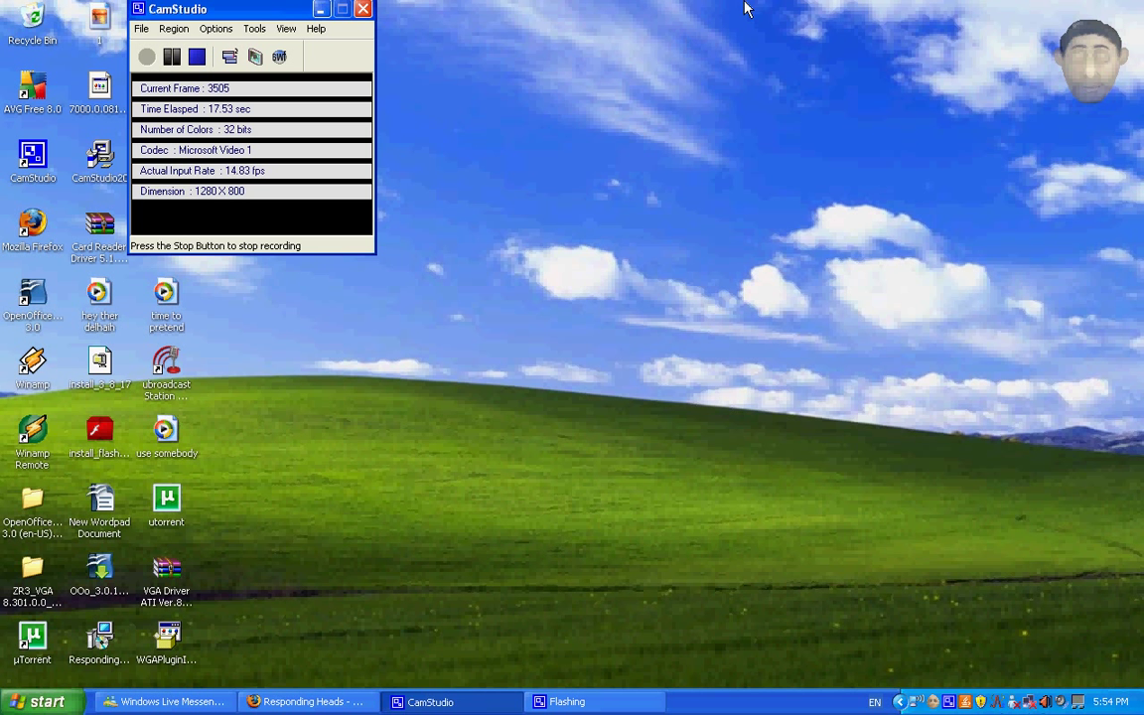
{"action": "mouse_move", "coordinate": [1070, 67]}
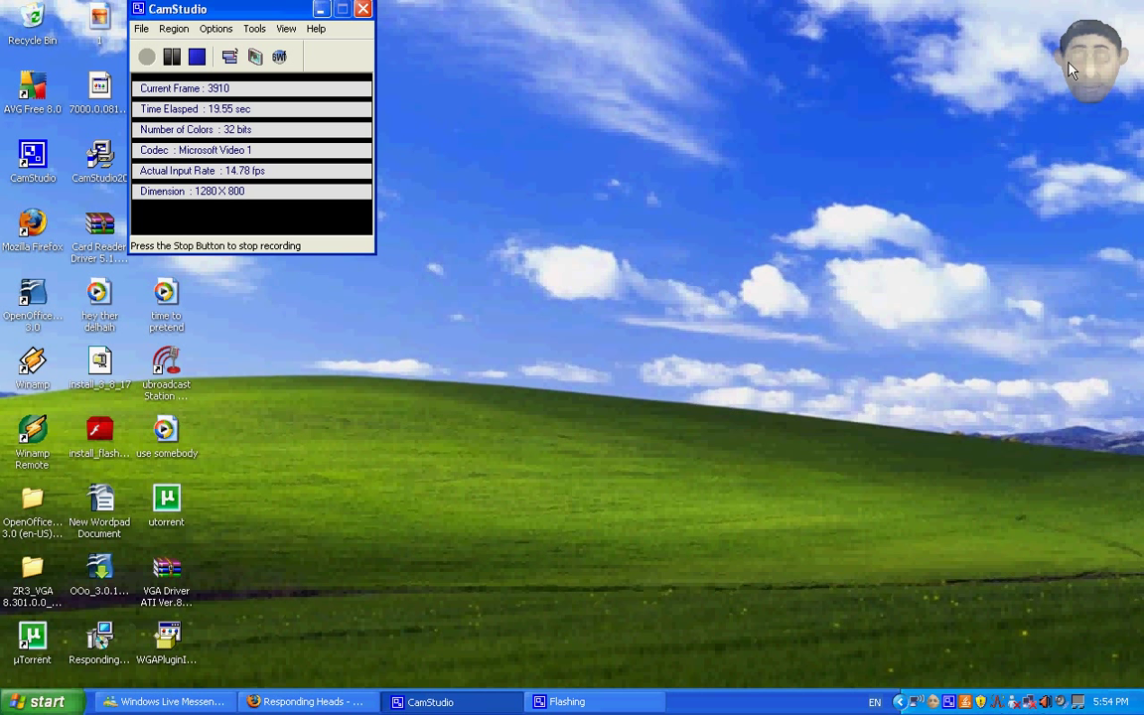
Right-click the talking head over Google's Firefox start page to show its context menu
{"action": "right_click", "coordinate": [1088, 64]}
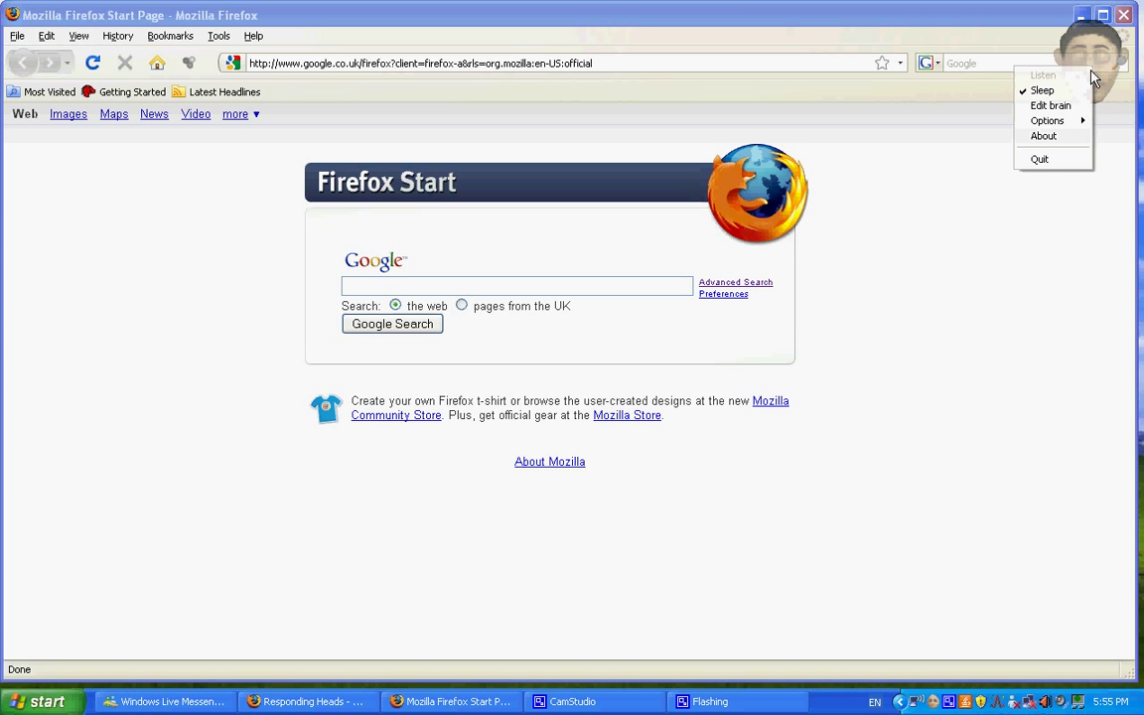
Choose Edit brain to show the Brain window listing commands like 'adam listen' and 'google'
{"action": "left_click", "coordinate": [1048, 104]}
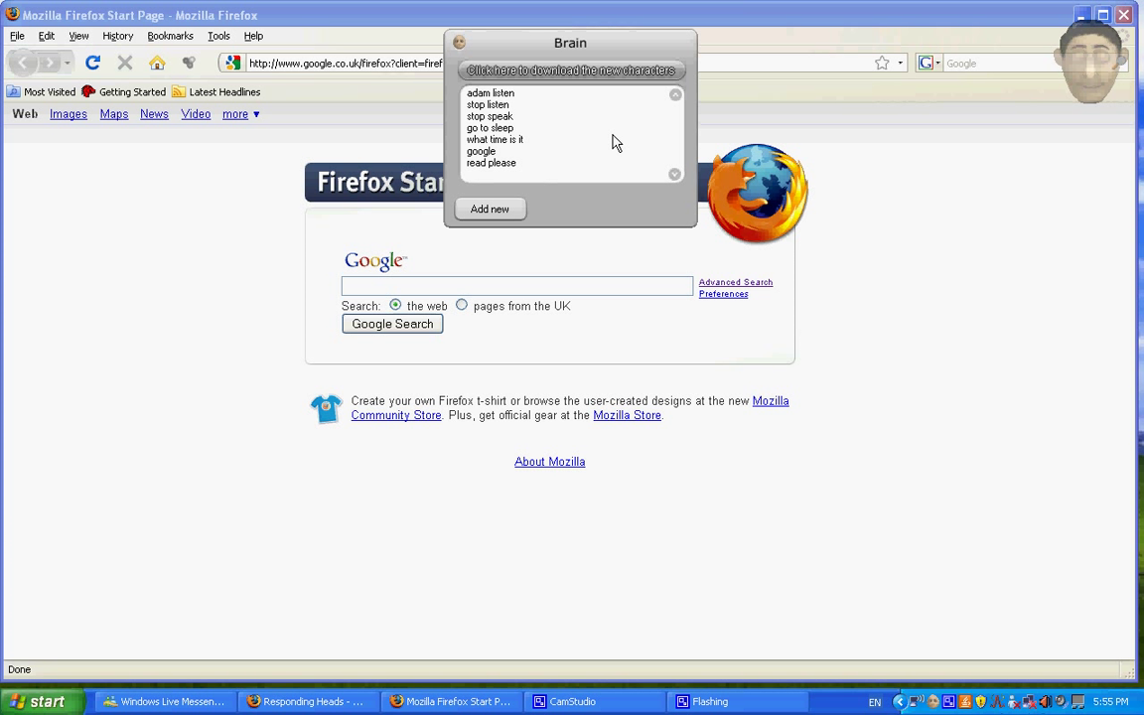
{"action": "left_click", "coordinate": [504, 286]}
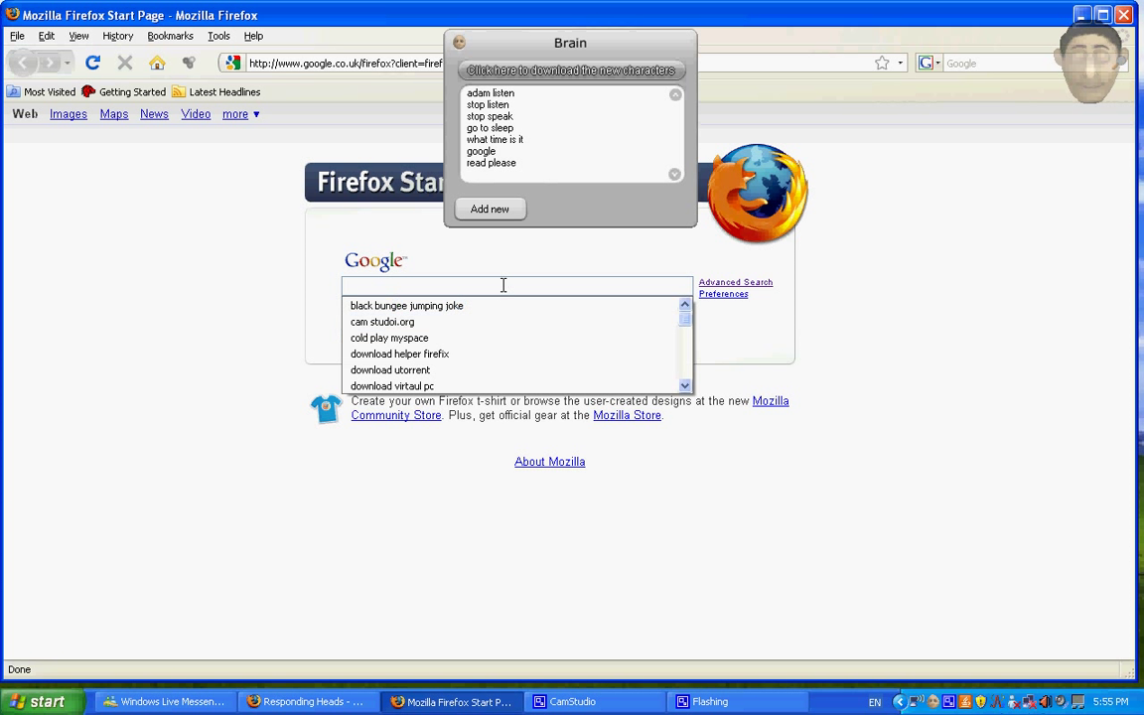
Enter 'for the time' in the Google search box on the Firefox start page
{"action": "type", "text": "for the time"}
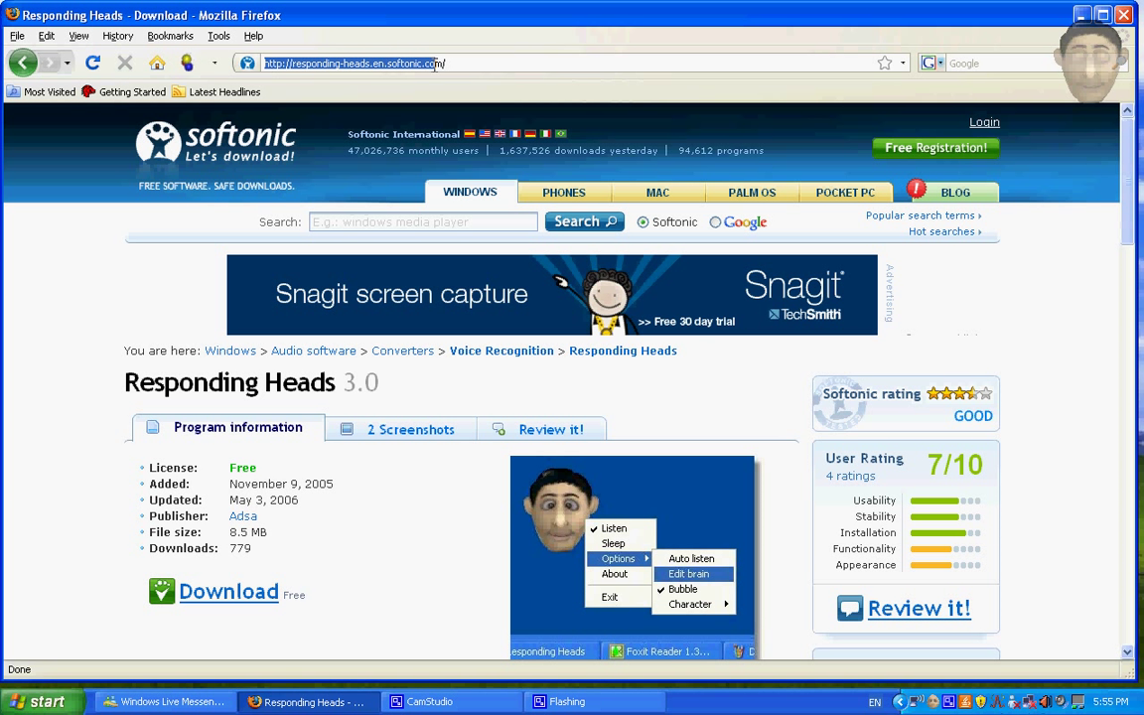
View the Softonic Responding Heads 3.0 page showing its free license and 7/10 rating
{"action": "left_click", "coordinate": [454, 63]}
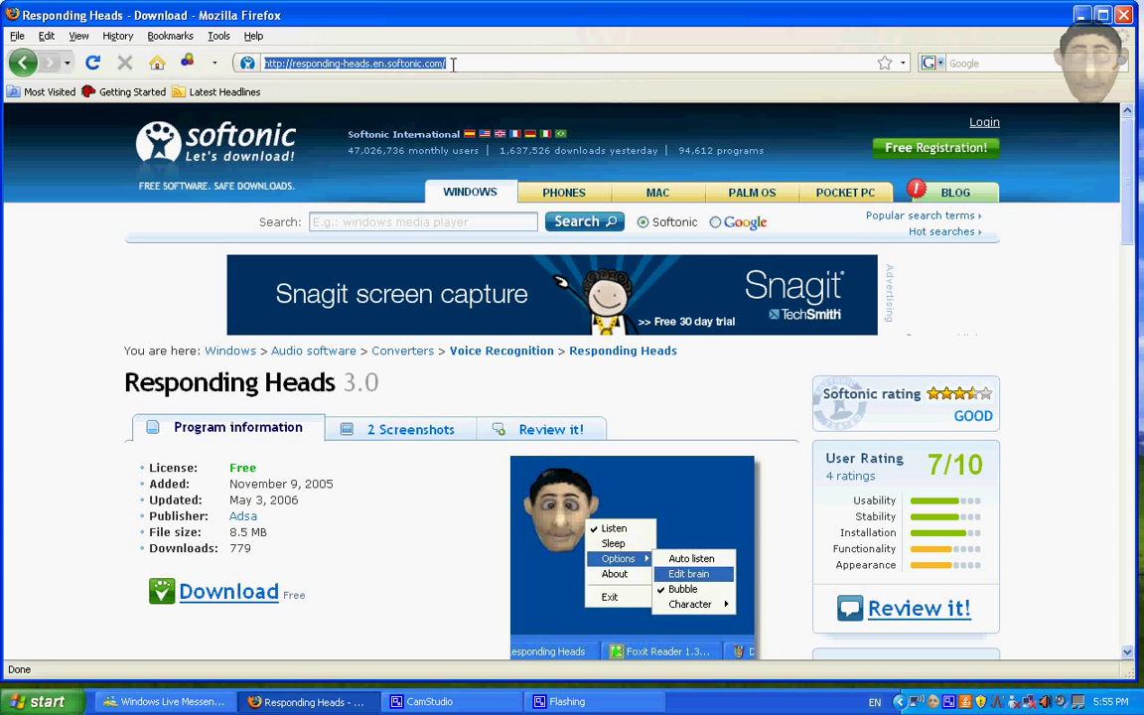